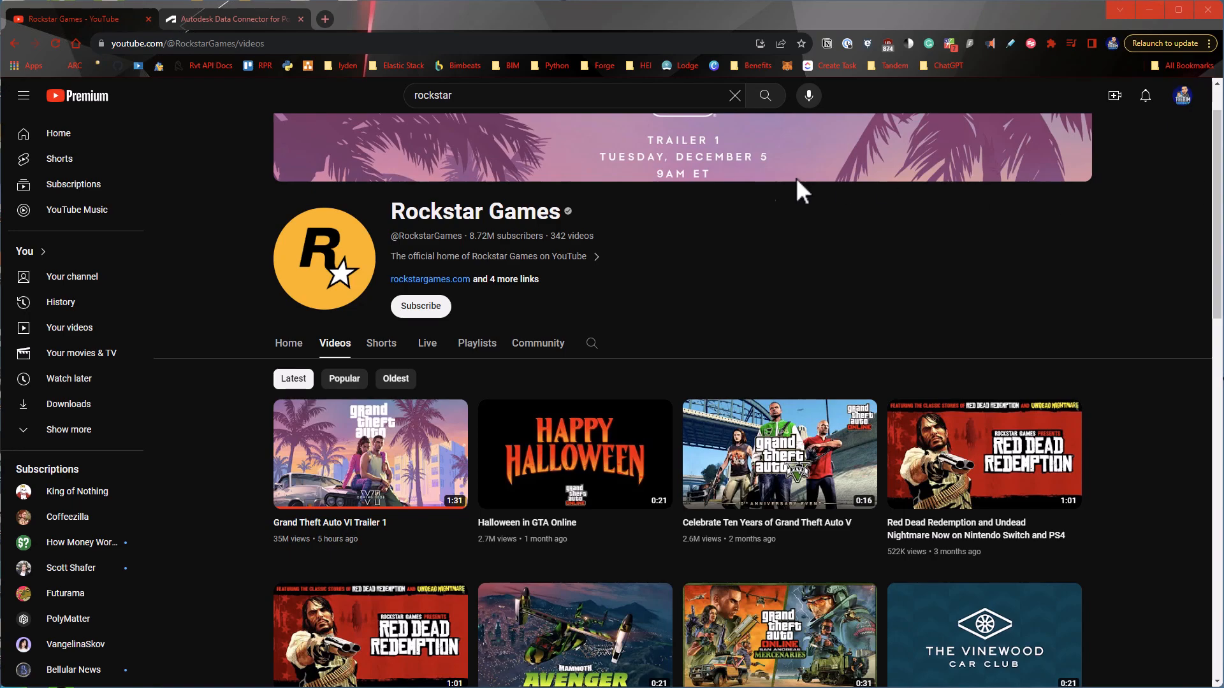
{"action": "mouse_move", "coordinate": [705, 295]}
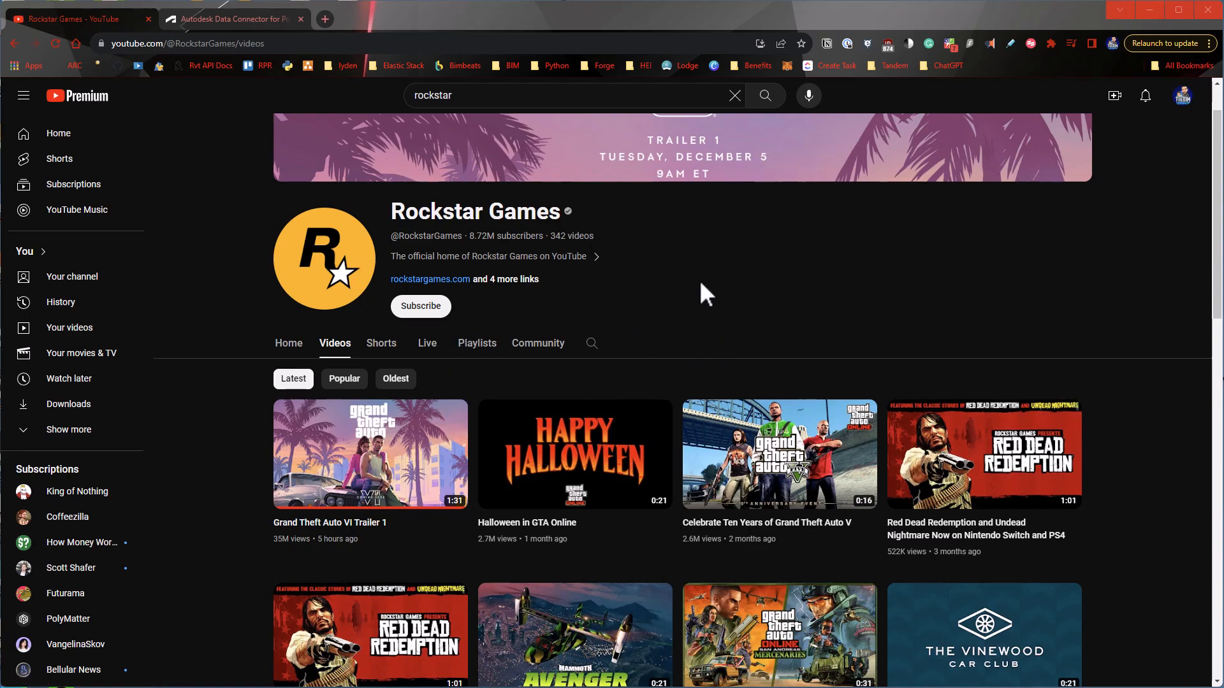
{"action": "mouse_move", "coordinate": [811, 237]}
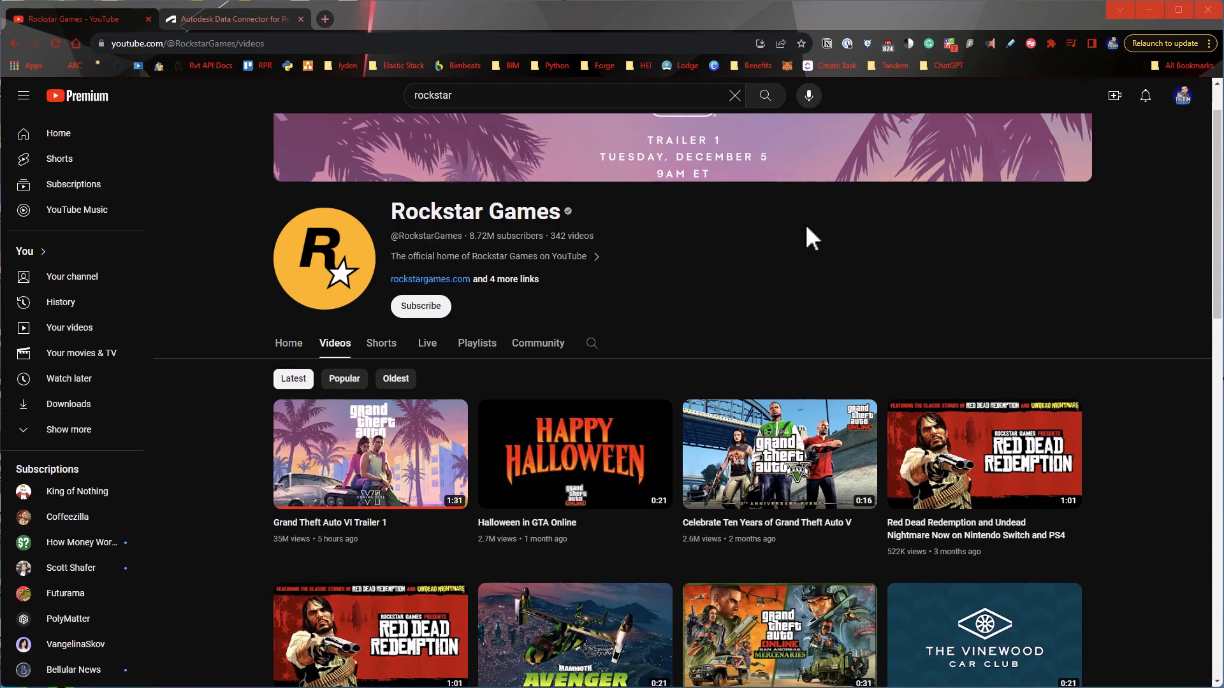
{"action": "mouse_move", "coordinate": [904, 254]}
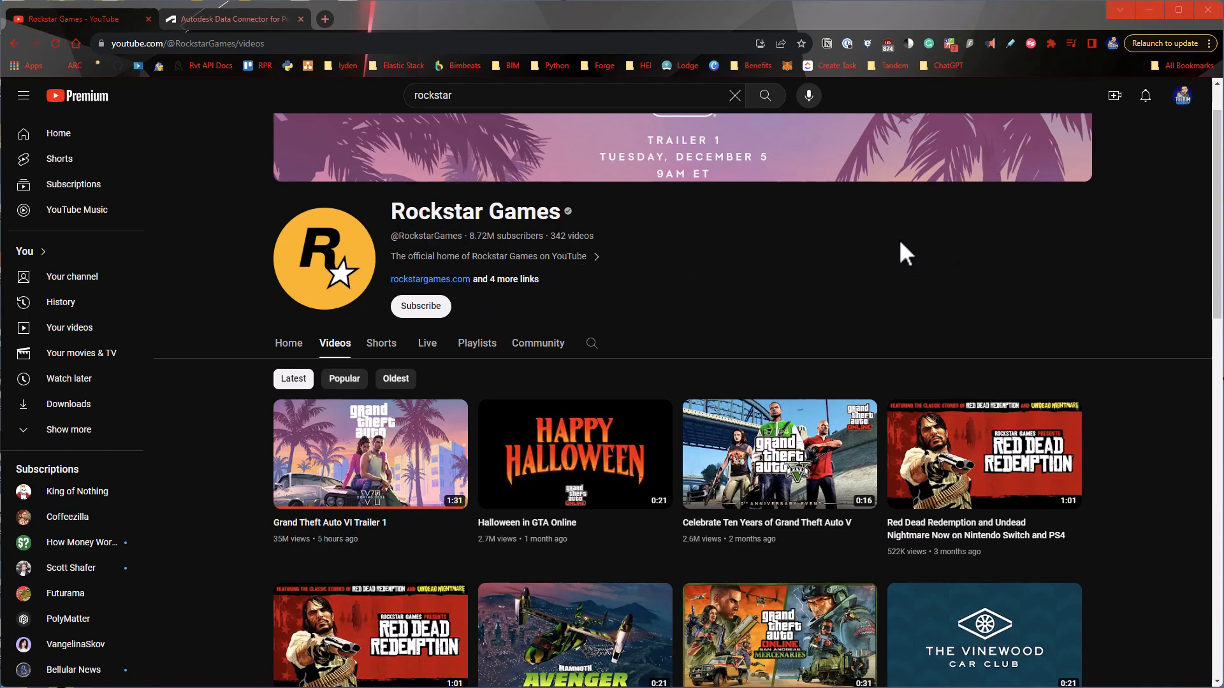
{"action": "mouse_move", "coordinate": [897, 270]}
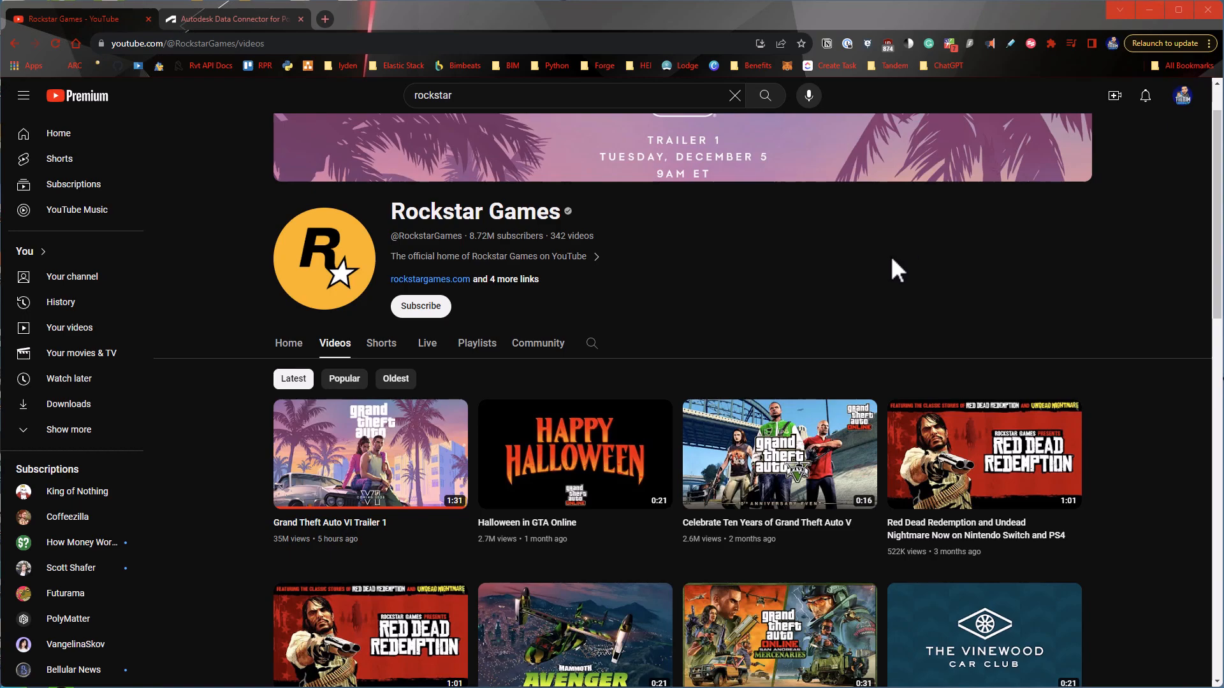
{"action": "mouse_move", "coordinate": [727, 331]}
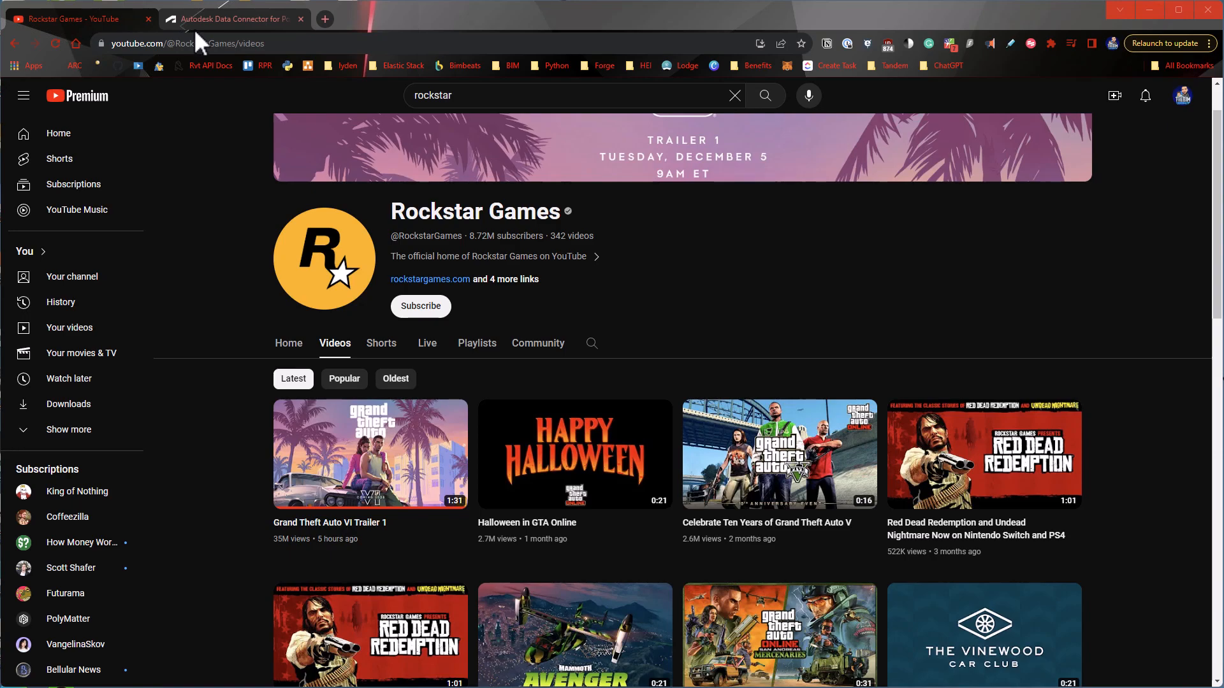
Switch to the 'Autodesk Data Connector for Power BI' public beta blog post tab
{"action": "left_click", "coordinate": [234, 18]}
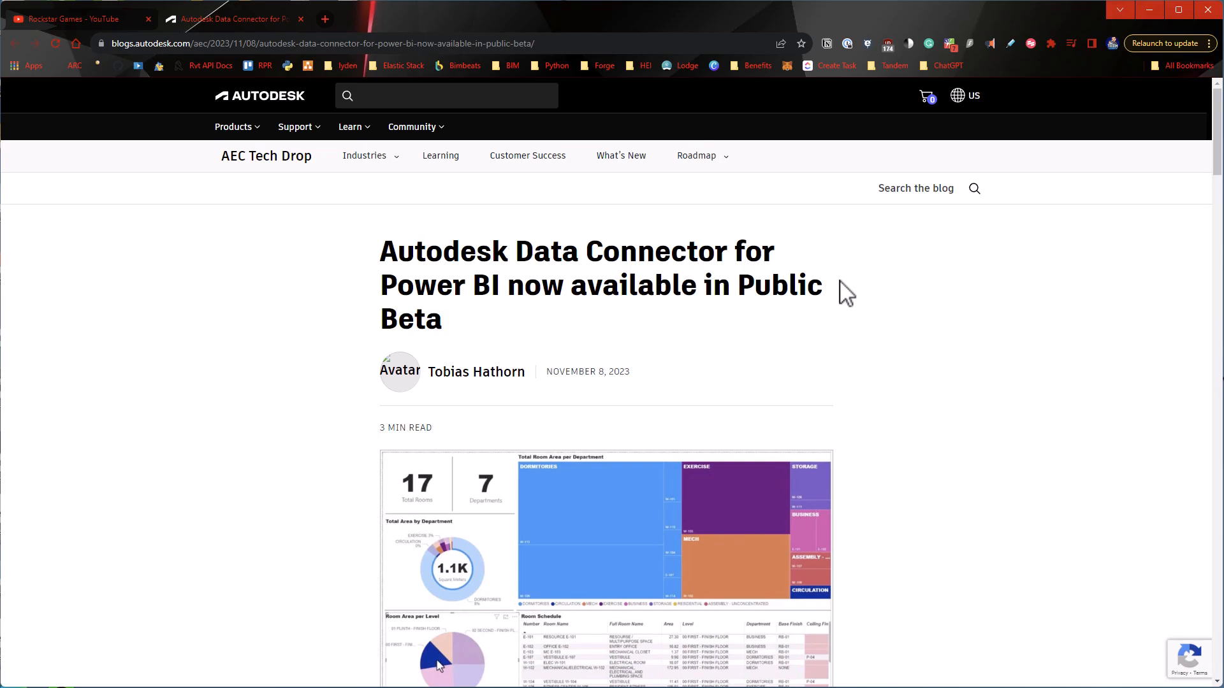
{"action": "double_click", "coordinate": [491, 285]}
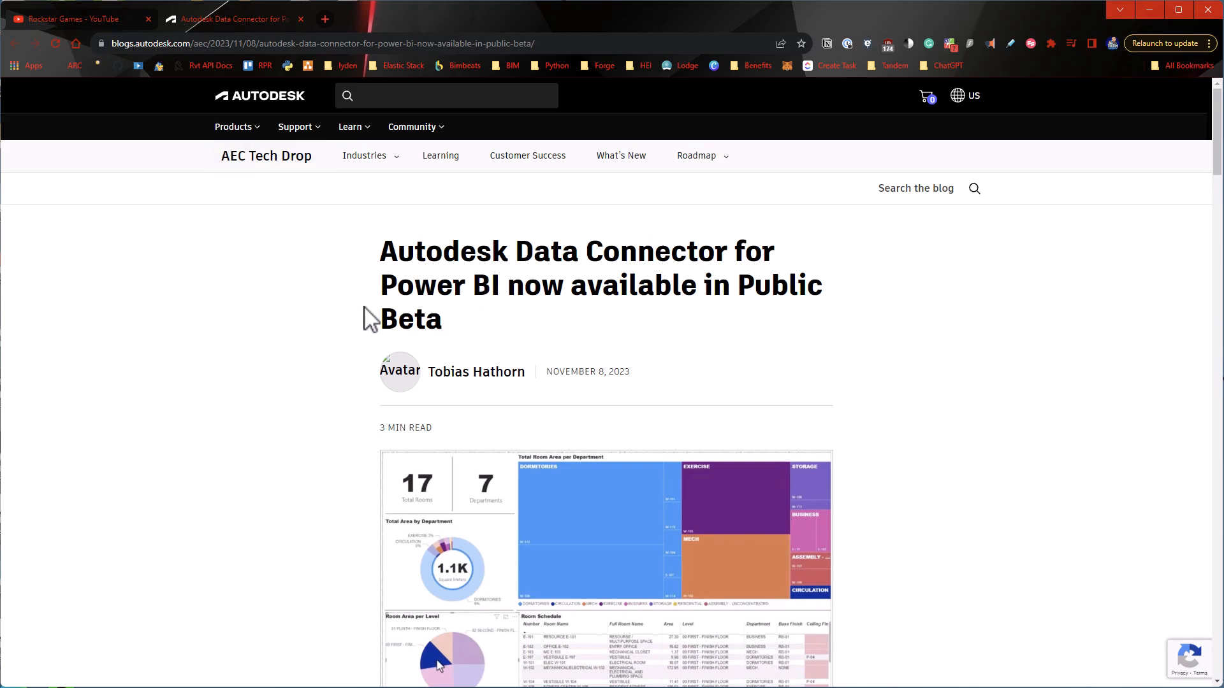
{"action": "mouse_move", "coordinate": [370, 226]}
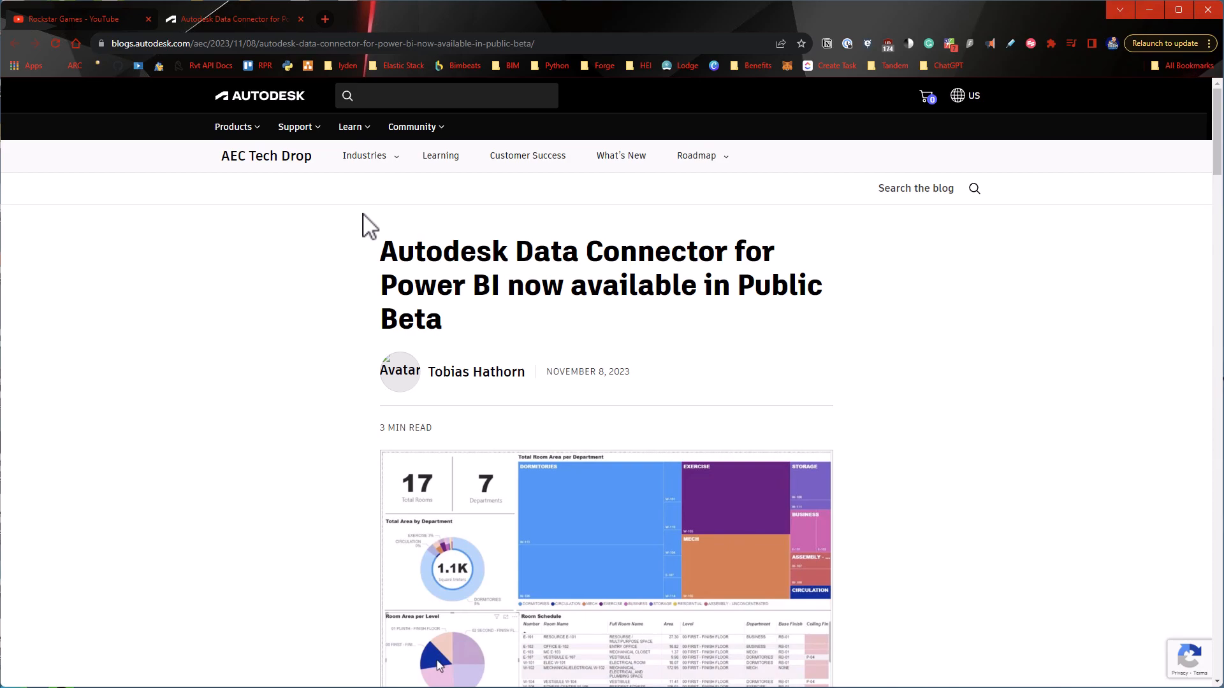
{"action": "mouse_move", "coordinate": [631, 265]}
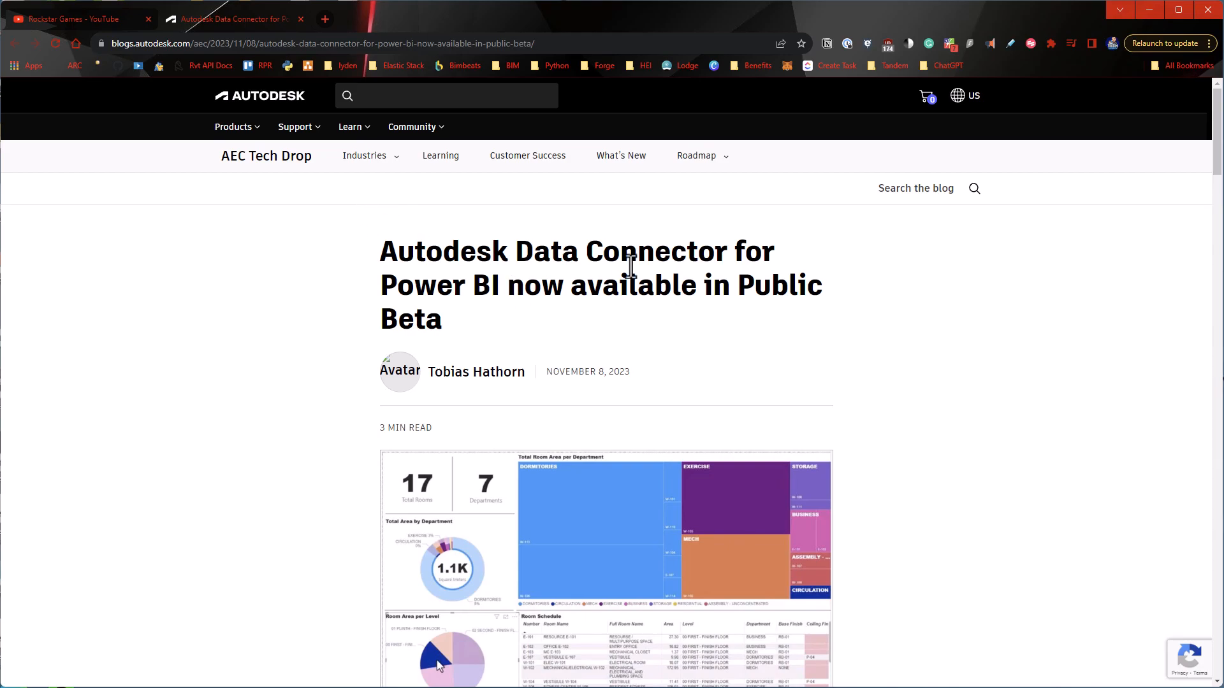
{"action": "mouse_move", "coordinate": [618, 392]}
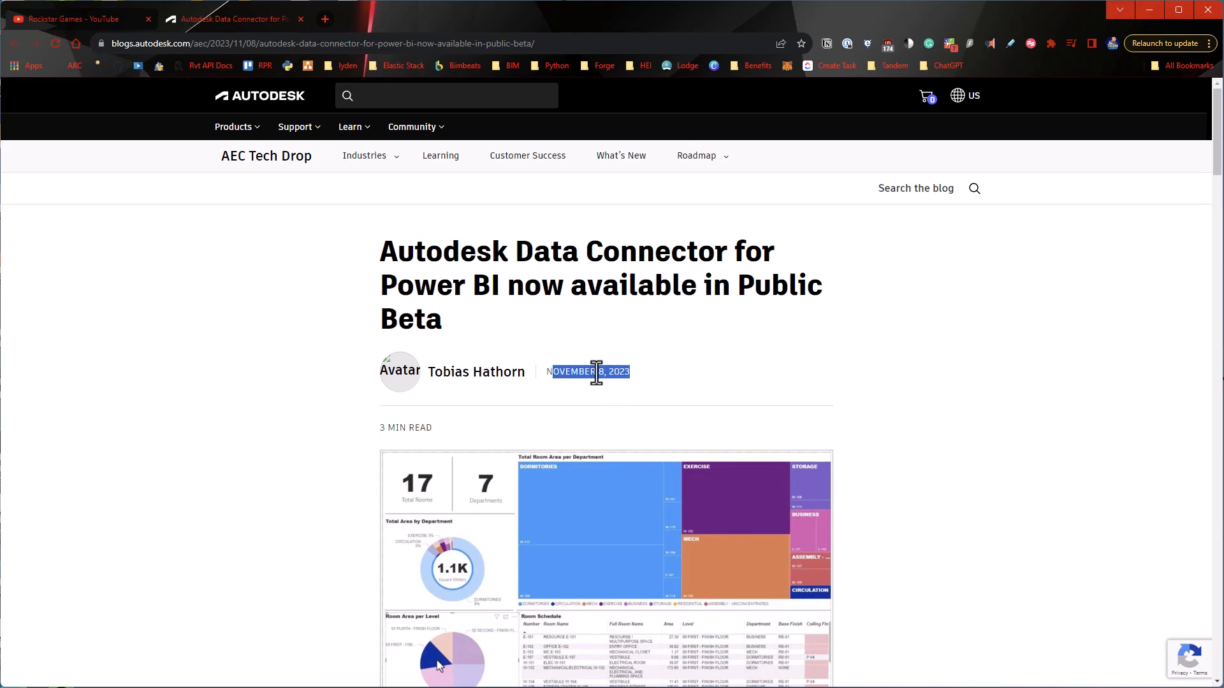
{"action": "mouse_move", "coordinate": [688, 287]}
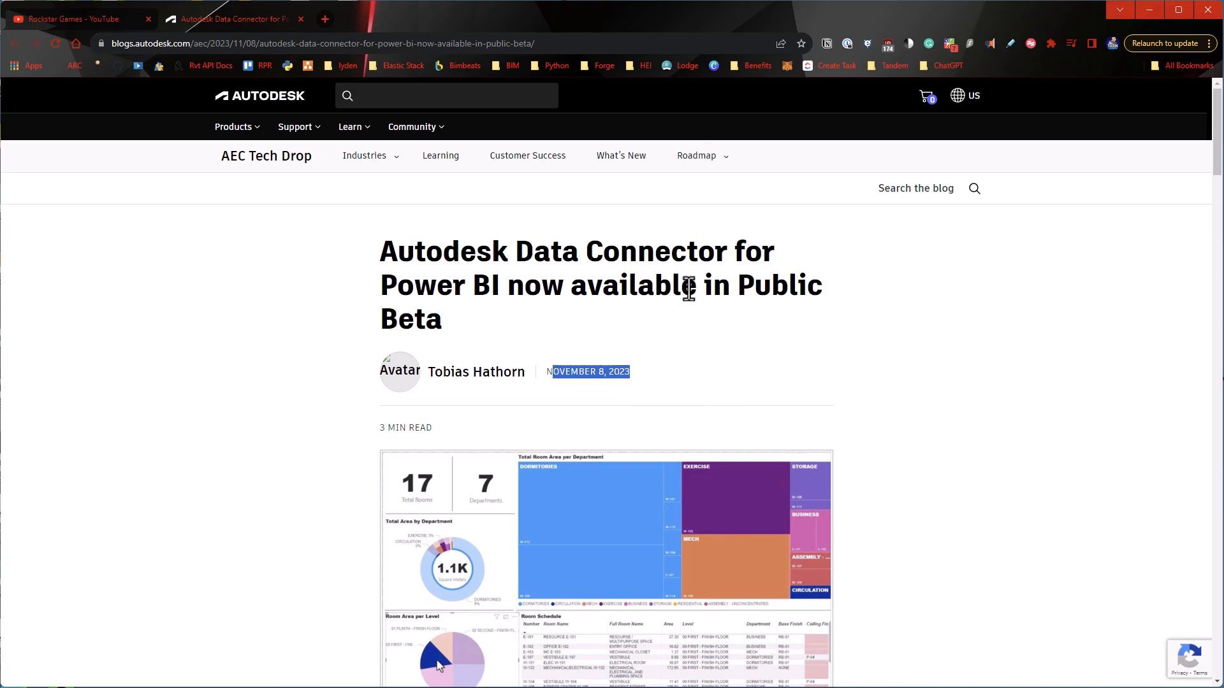
{"action": "mouse_move", "coordinate": [762, 281]}
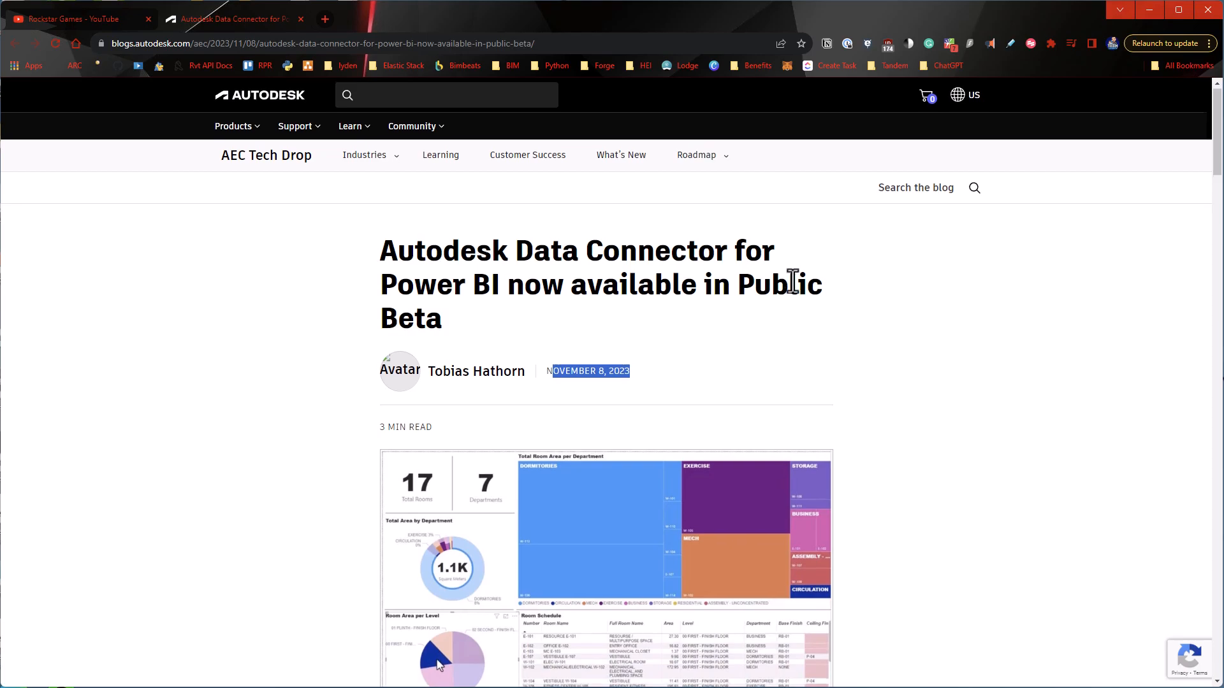
Scroll the blog post past the intro and dashboard sections to 'Download the Connector'
{"action": "scroll", "scroll_direction": "down", "scroll_amount": 3}
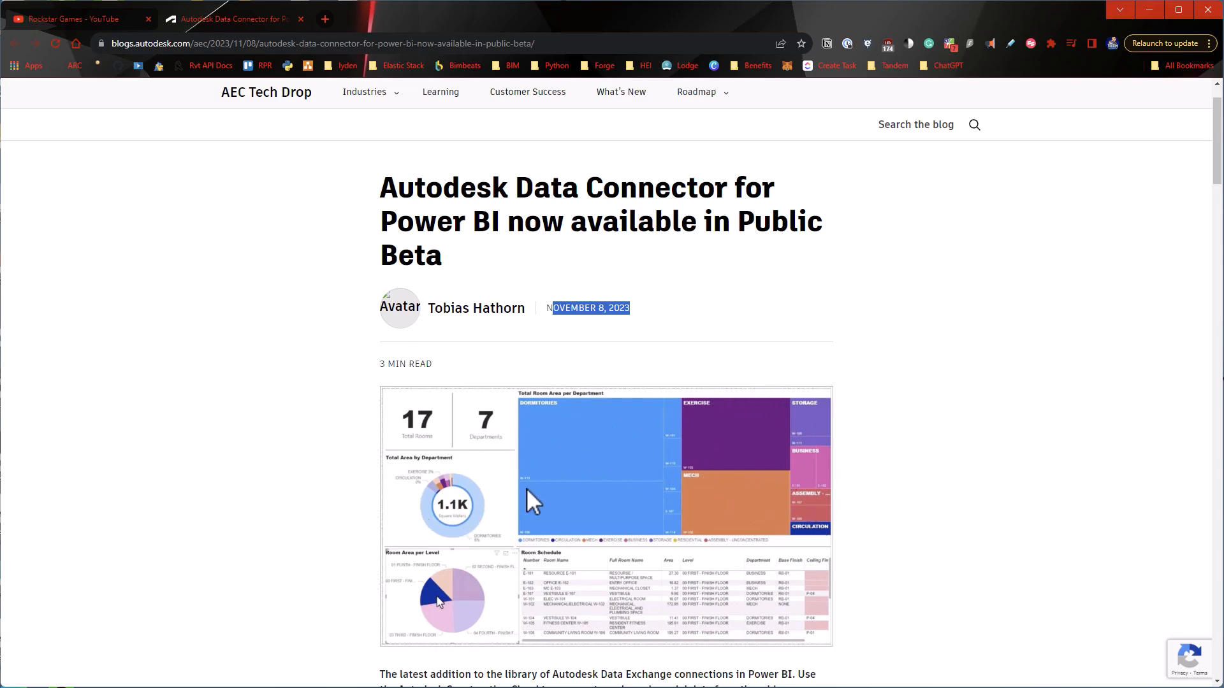
{"action": "mouse_move", "coordinate": [675, 491]}
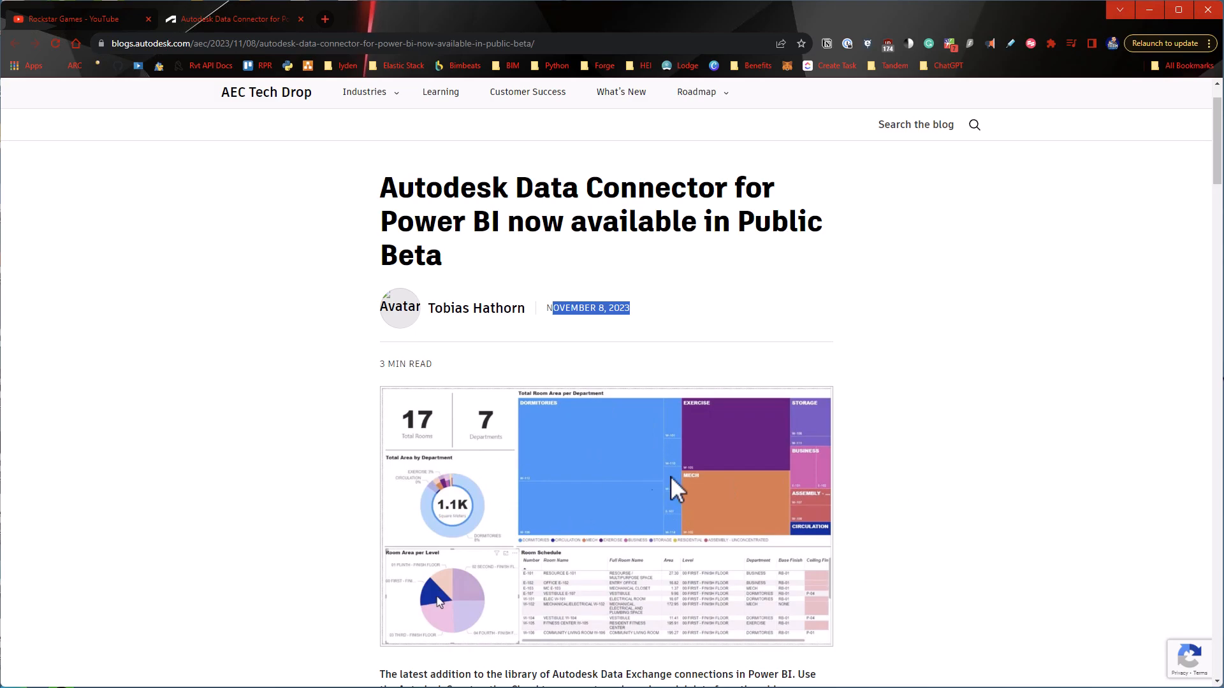
{"action": "mouse_move", "coordinate": [643, 473]}
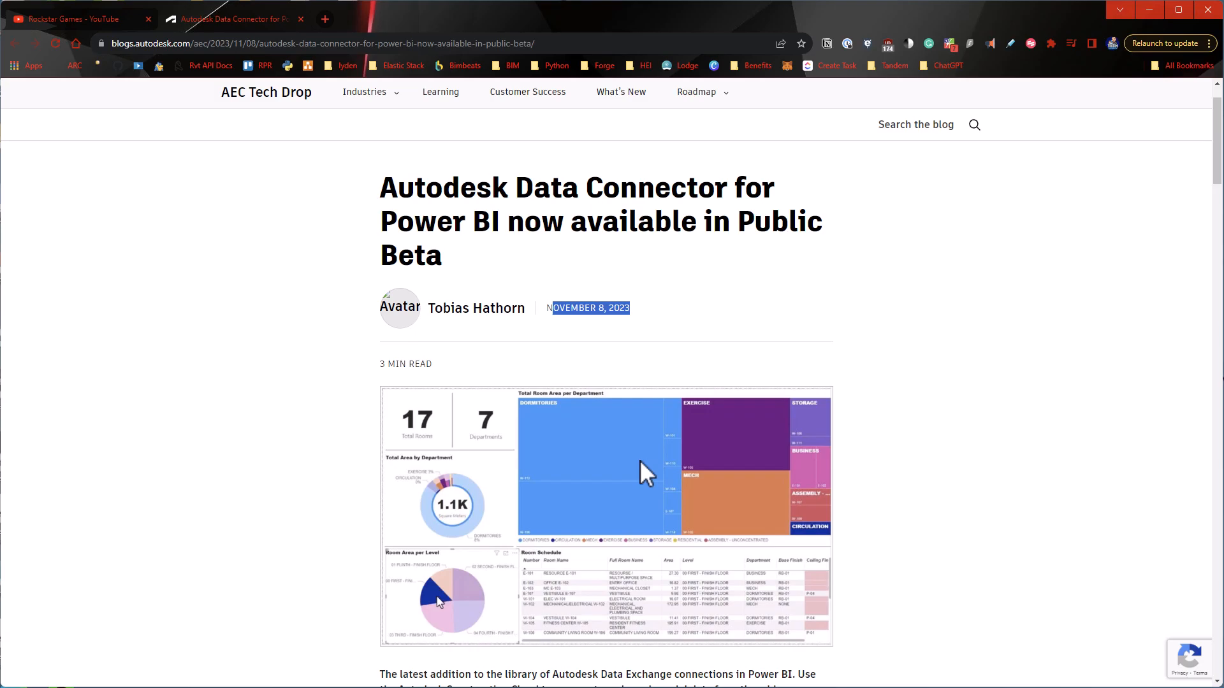
{"action": "scroll", "scroll_direction": "down", "scroll_amount": 3}
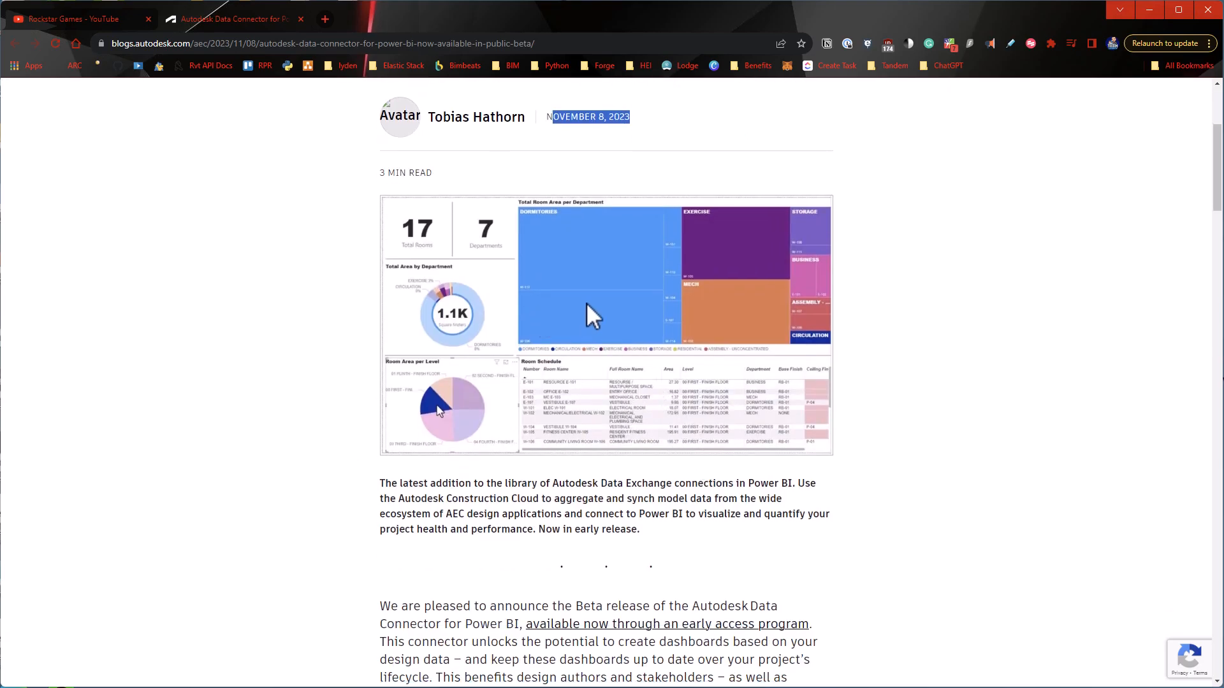
{"action": "scroll", "scroll_direction": "down", "scroll_amount": 3}
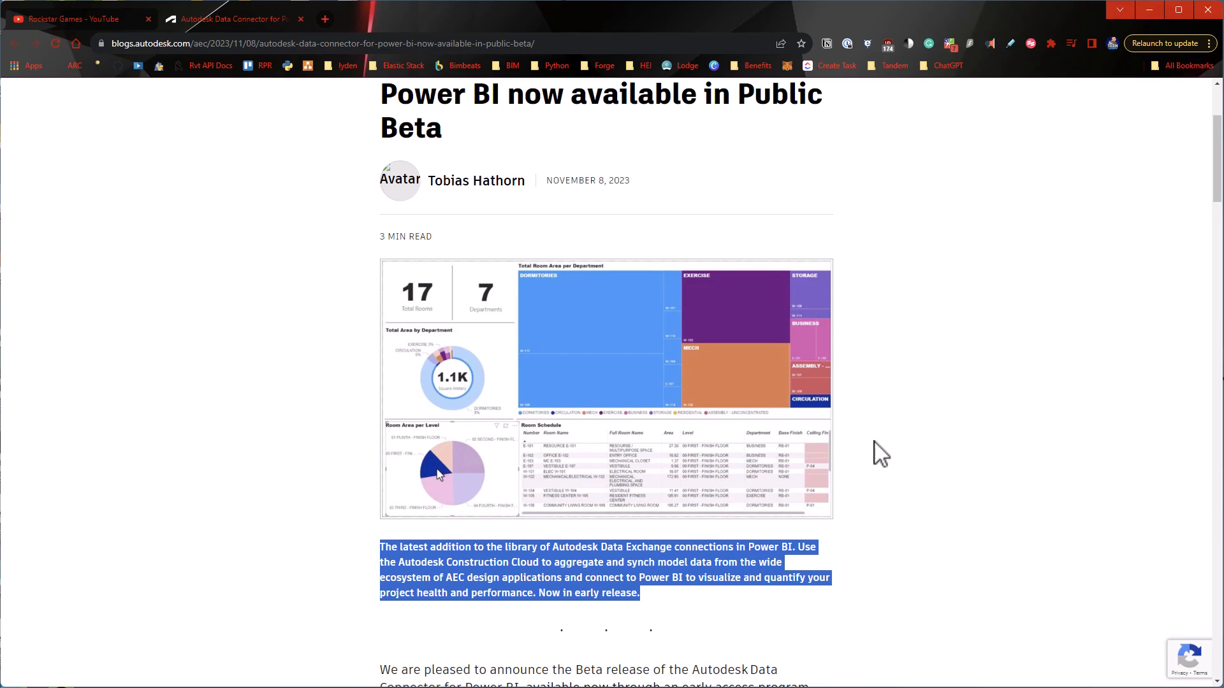
{"action": "scroll", "scroll_direction": "down", "scroll_amount": 3}
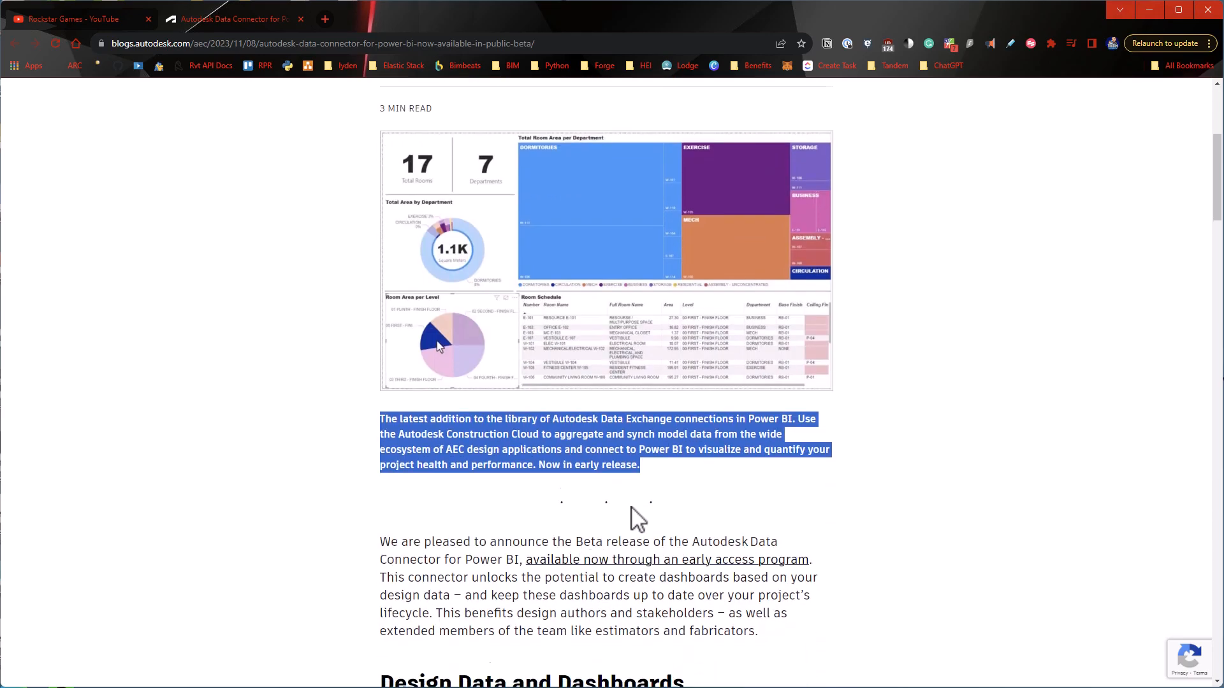
{"action": "scroll", "scroll_direction": "down", "scroll_amount": 3}
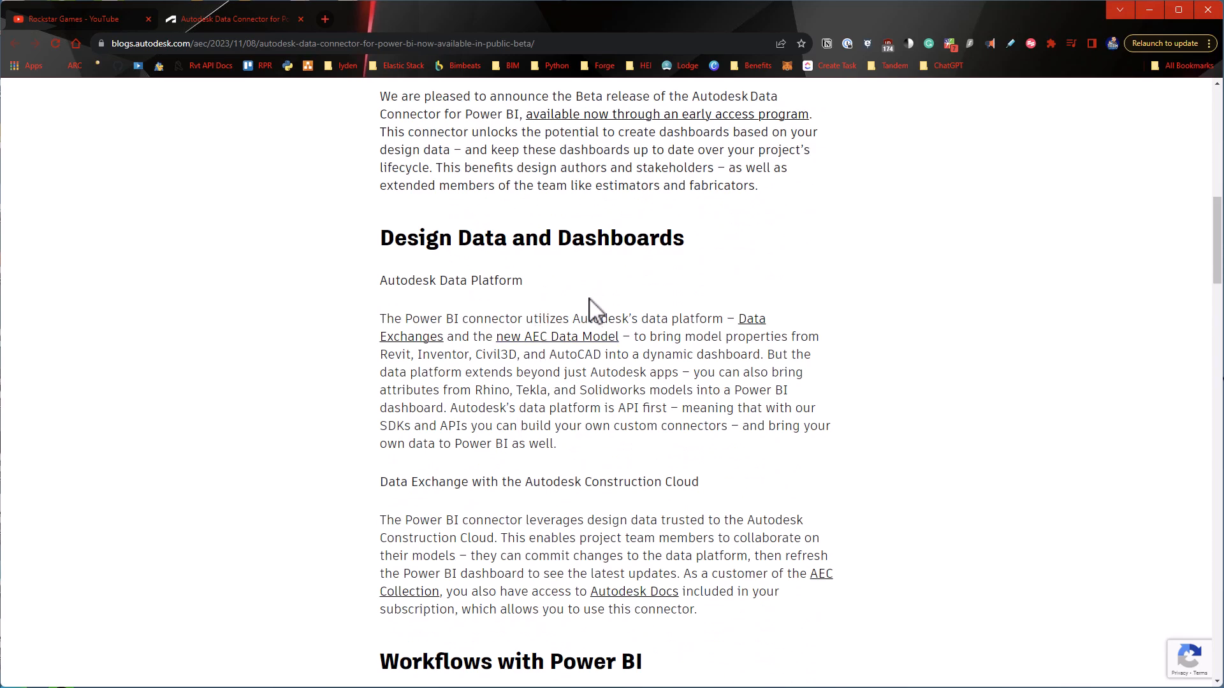
{"action": "scroll", "scroll_direction": "down", "scroll_amount": 3}
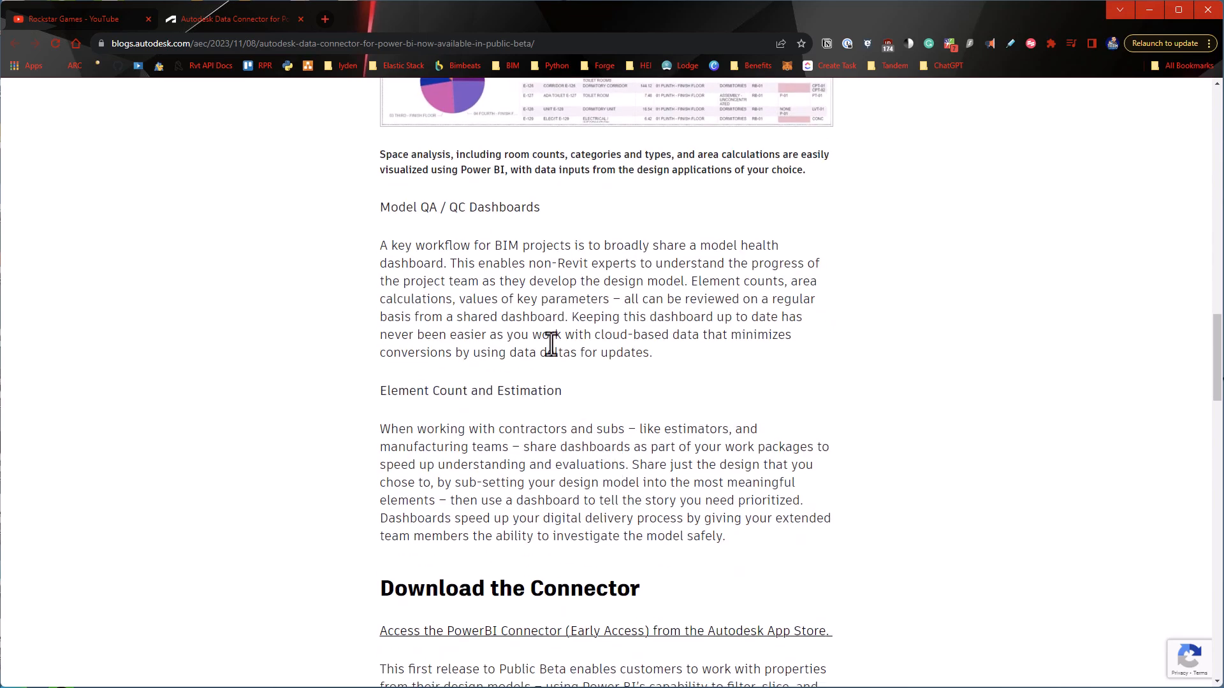
{"action": "scroll", "scroll_direction": "down", "scroll_amount": 3}
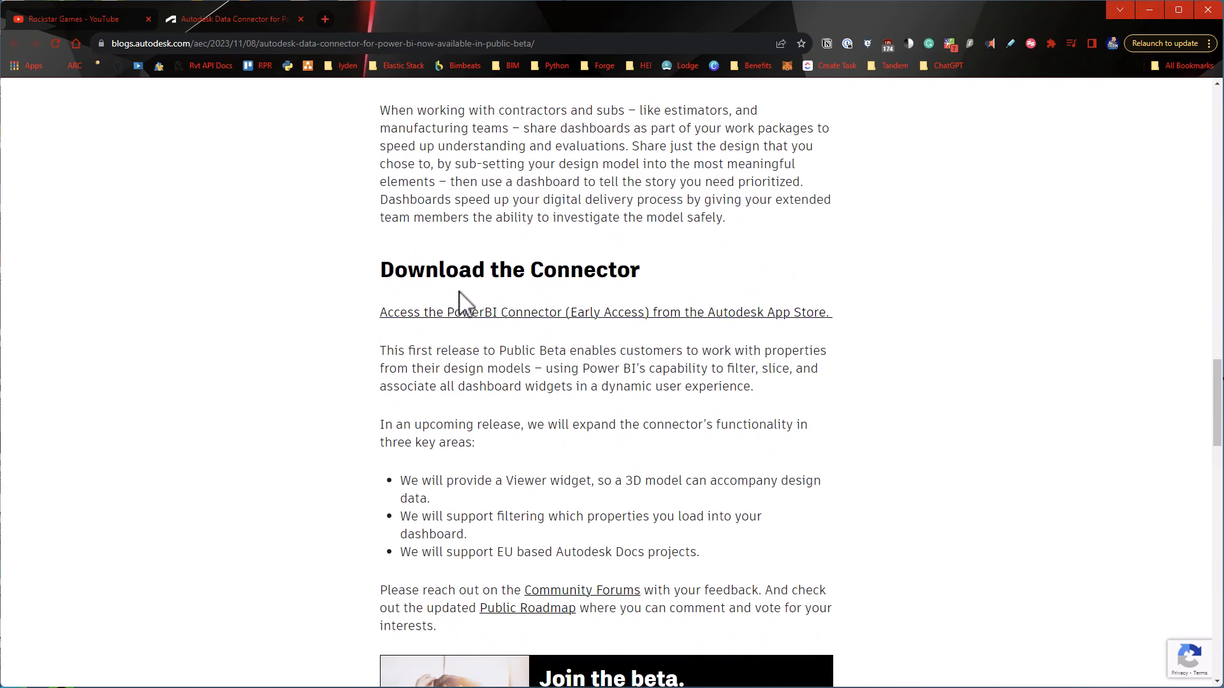
{"action": "mouse_move", "coordinate": [497, 322]}
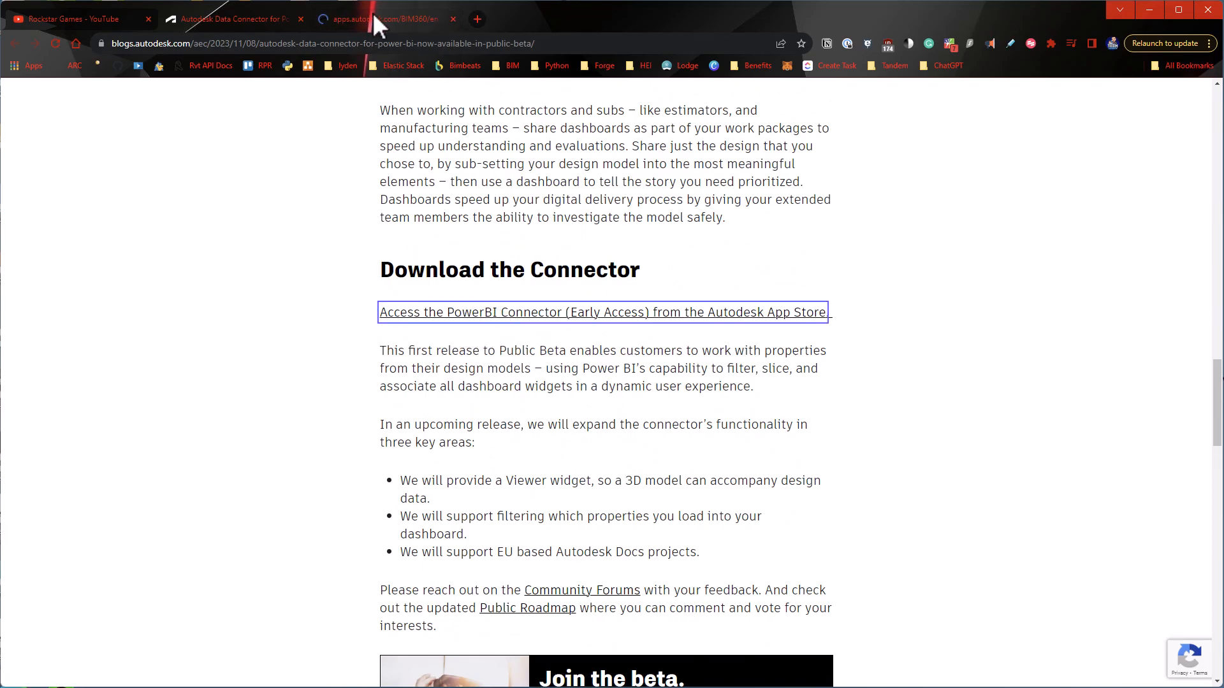
Open the App Store listing for Autodesk Data Connector for Power BI, Early Access (Free)
{"action": "left_click", "coordinate": [602, 312]}
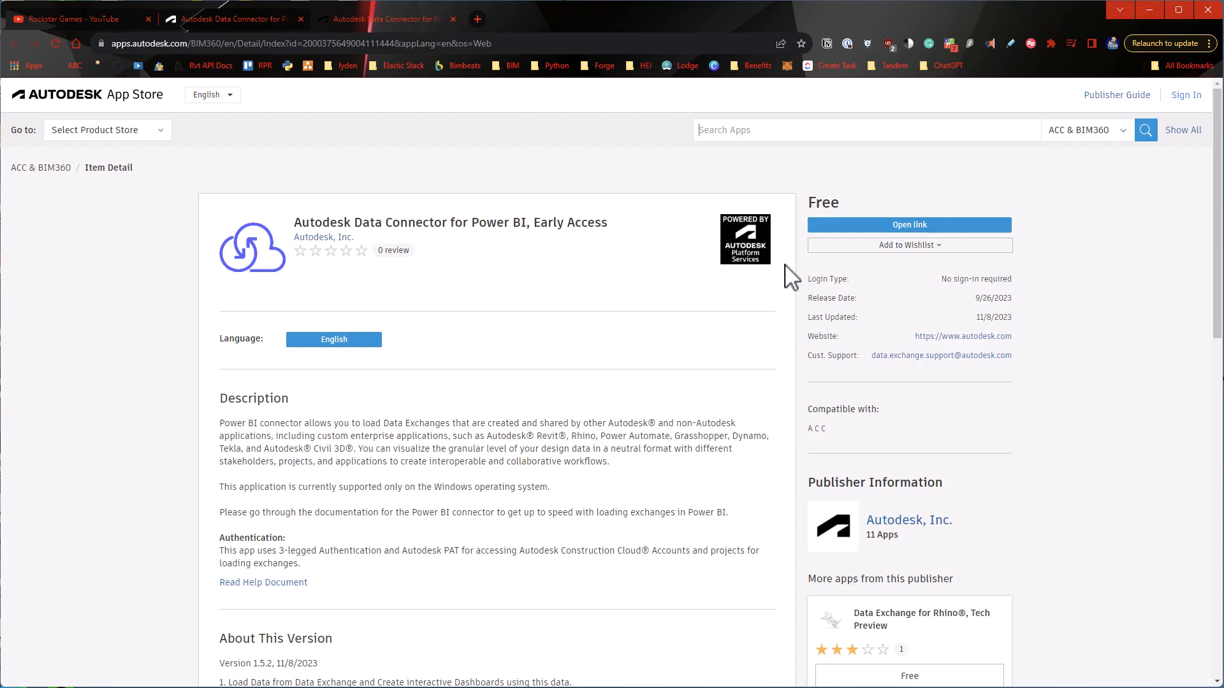
{"action": "mouse_move", "coordinate": [641, 433]}
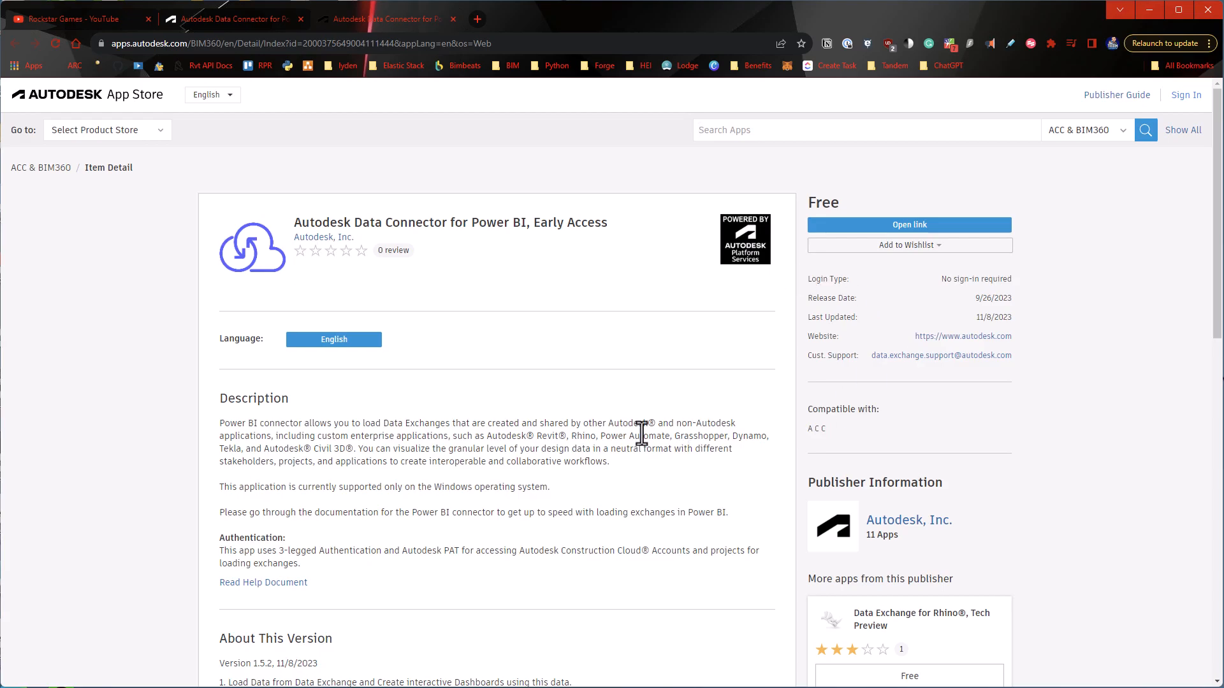
{"action": "scroll", "scroll_direction": "down", "scroll_amount": 3}
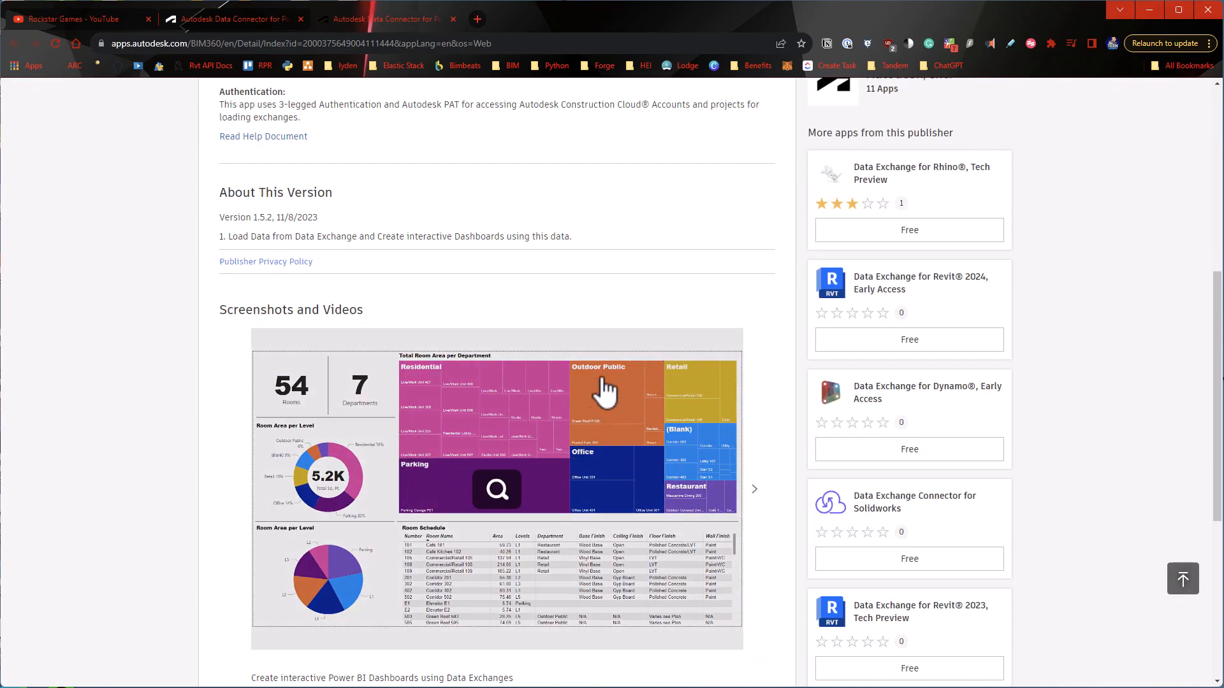
{"action": "scroll", "scroll_direction": "down", "scroll_amount": 3}
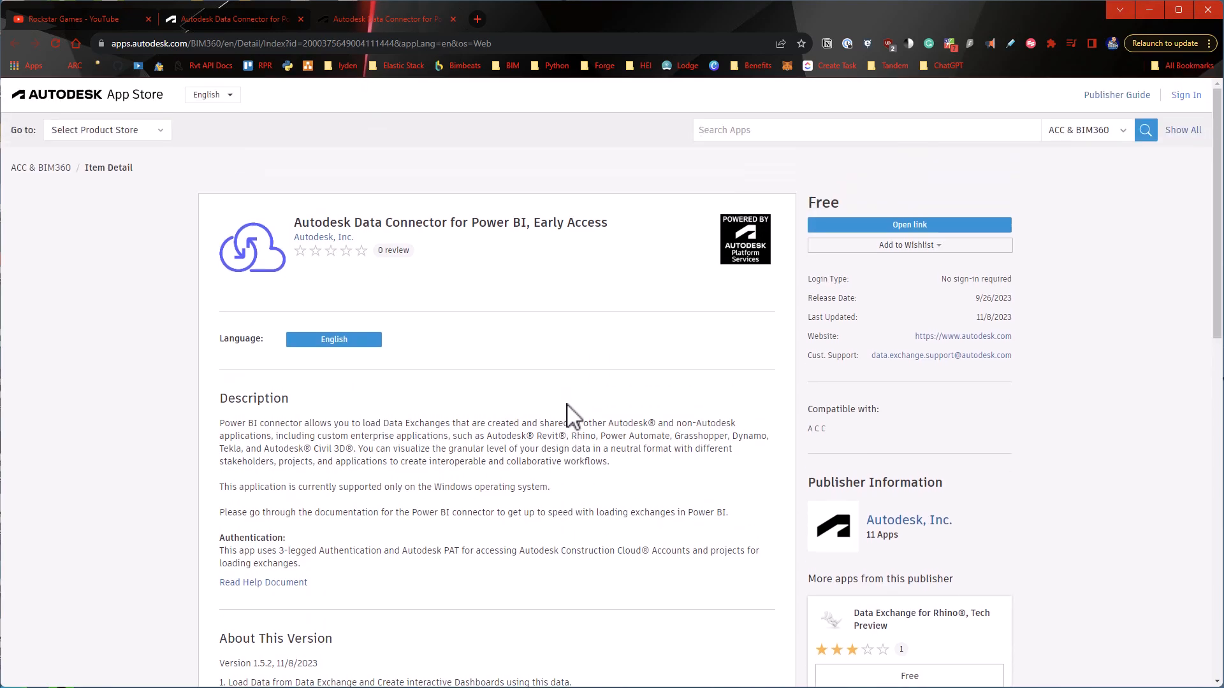
{"action": "mouse_move", "coordinate": [575, 435]}
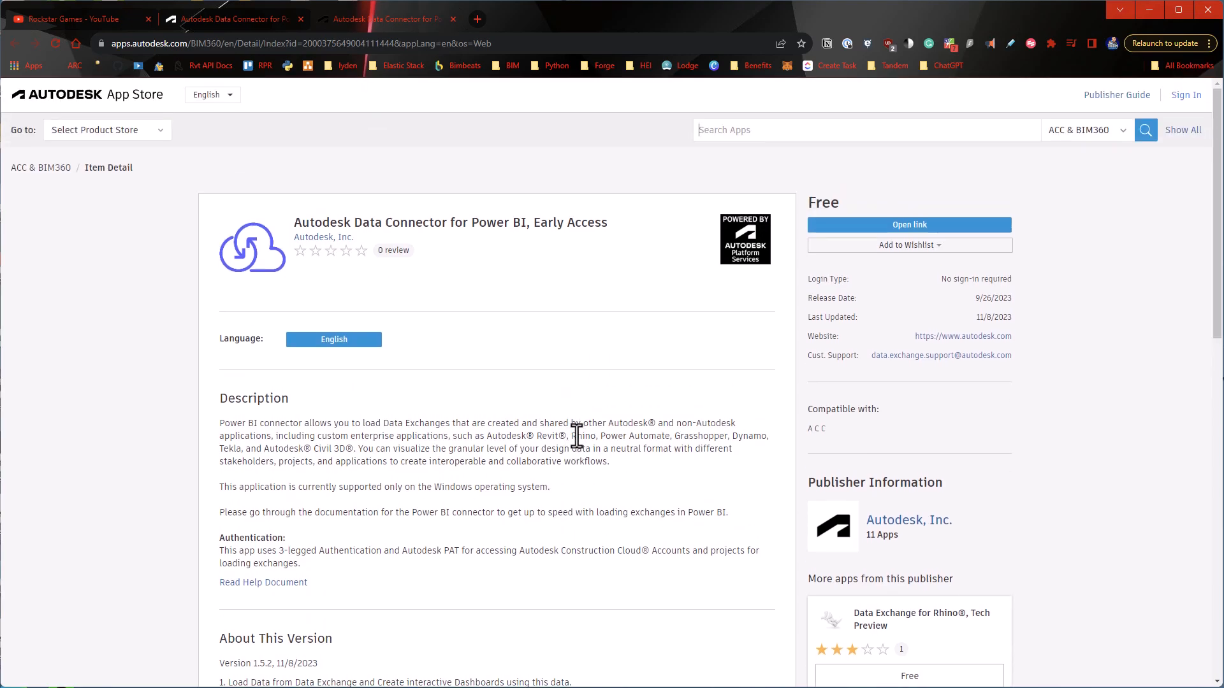
{"action": "mouse_move", "coordinate": [490, 591]}
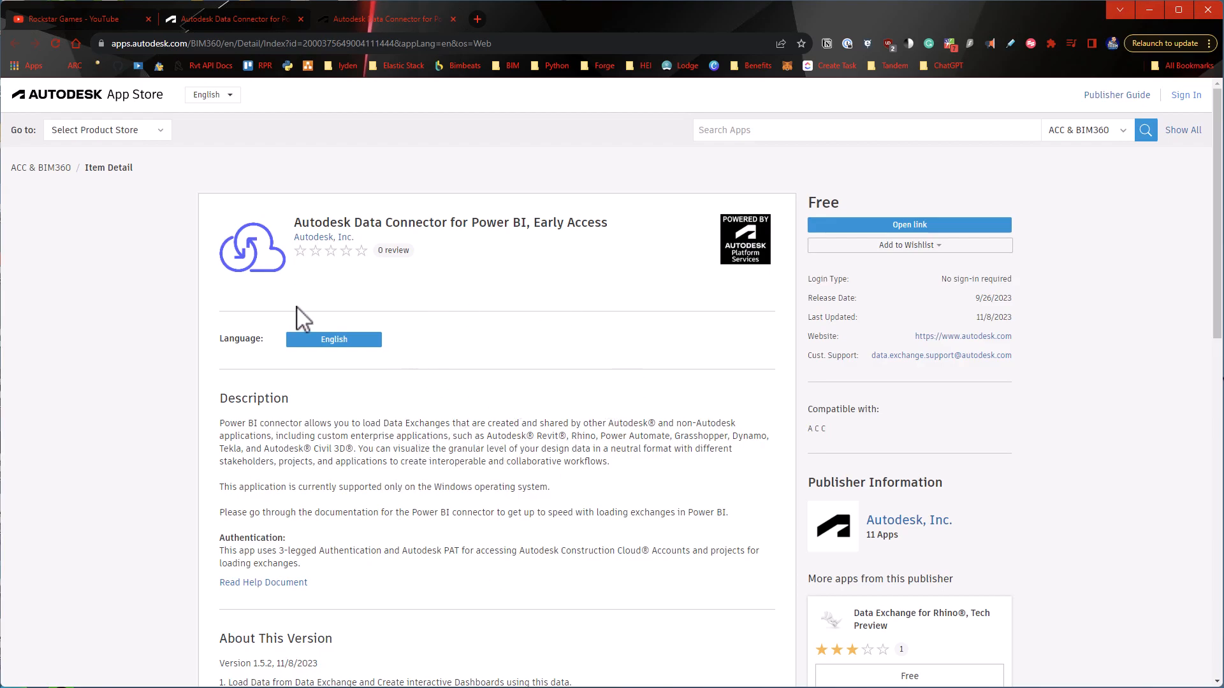
{"action": "mouse_move", "coordinate": [456, 268]}
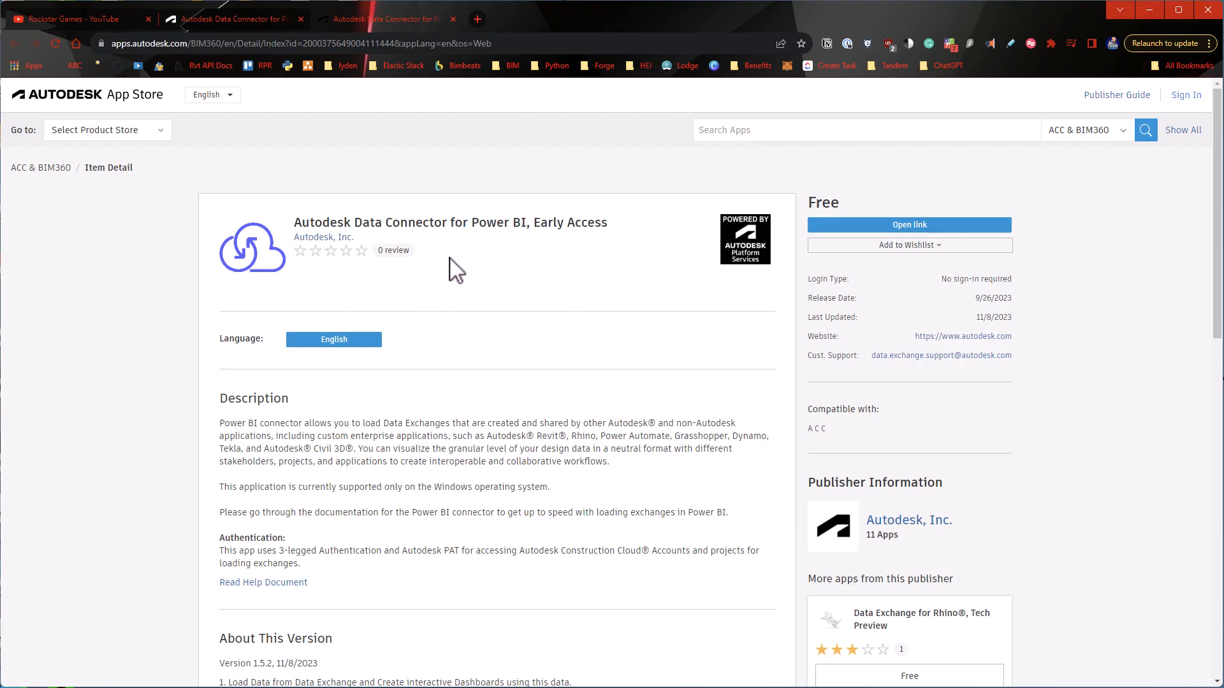